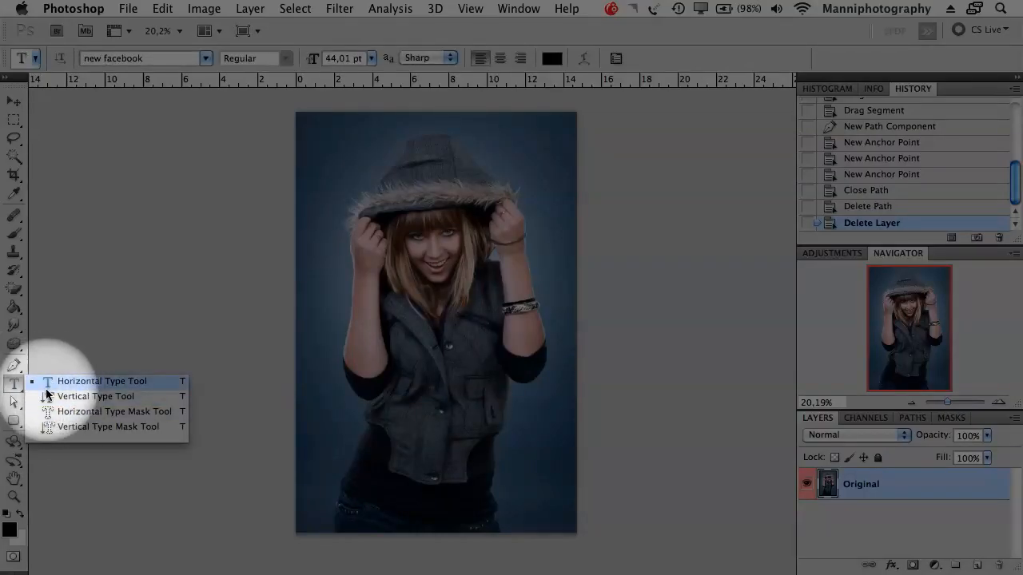
# Step: Browse the path and pen tool flyouts and select the Freeform Pen Tool
pyautogui.click(13, 402)
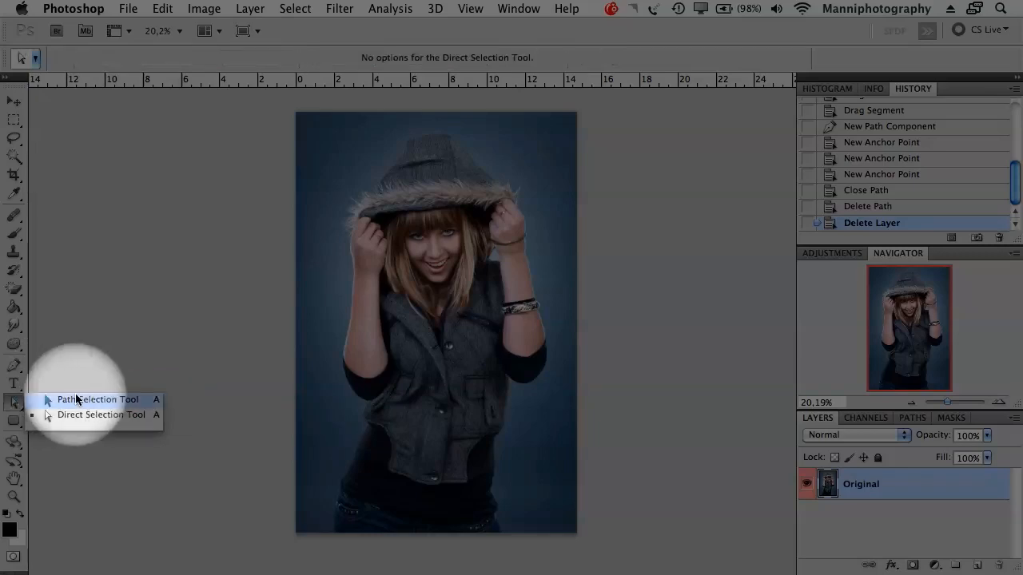
pyautogui.moveTo(96, 415)
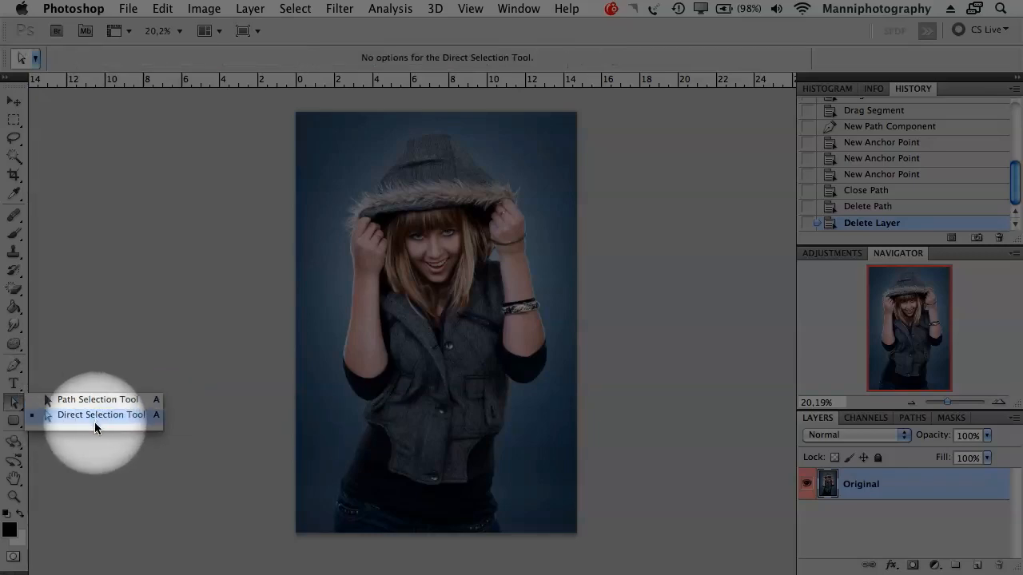
pyautogui.moveTo(42, 390)
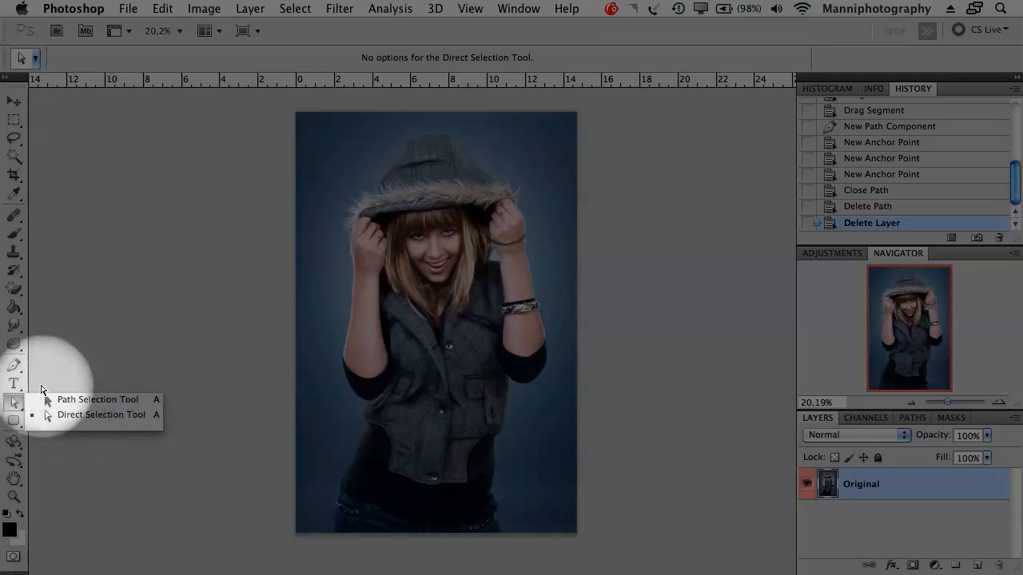
pyautogui.click(14, 365)
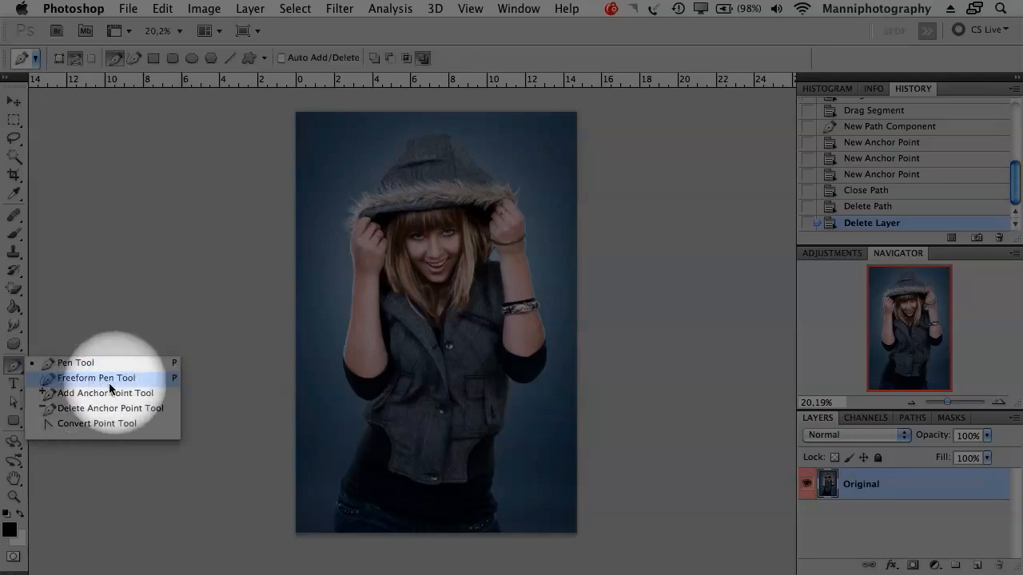
pyautogui.click(97, 377)
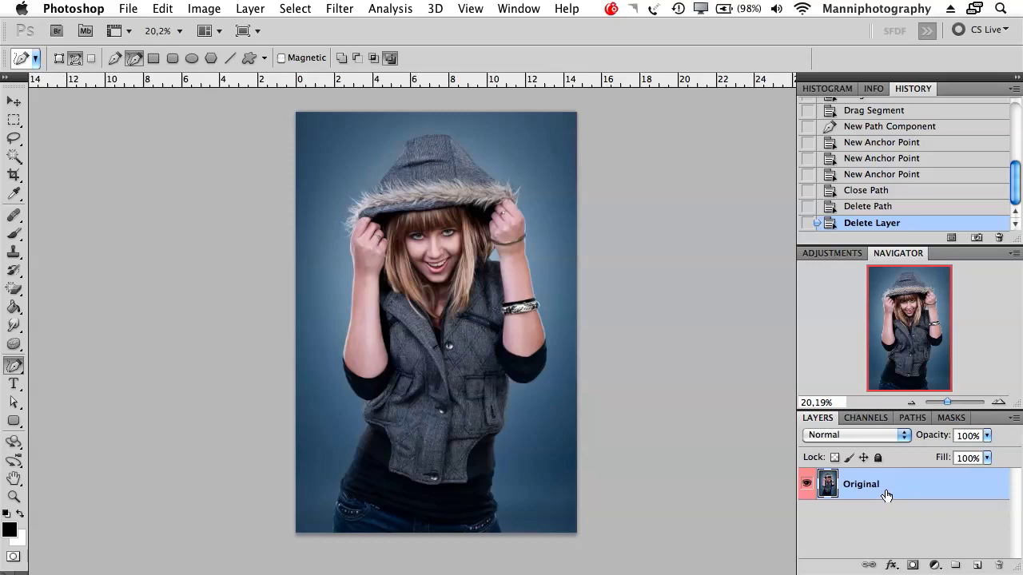
# Step: Duplicate the Original layer with Cmd+J to create the Retouch copy
pyautogui.press('cmd+j')
pyautogui.write('Retouch')
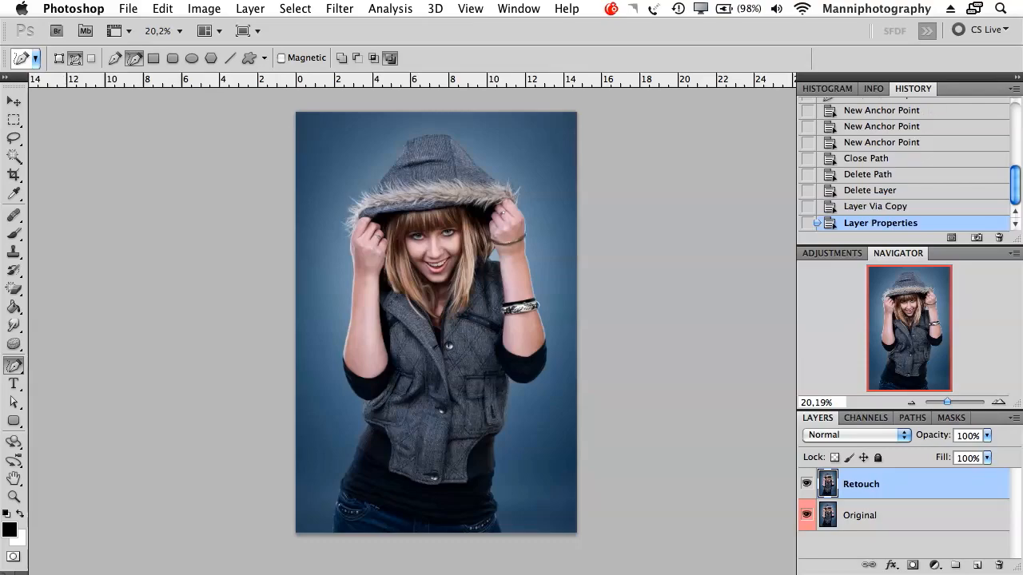
pyautogui.moveTo(946, 434)
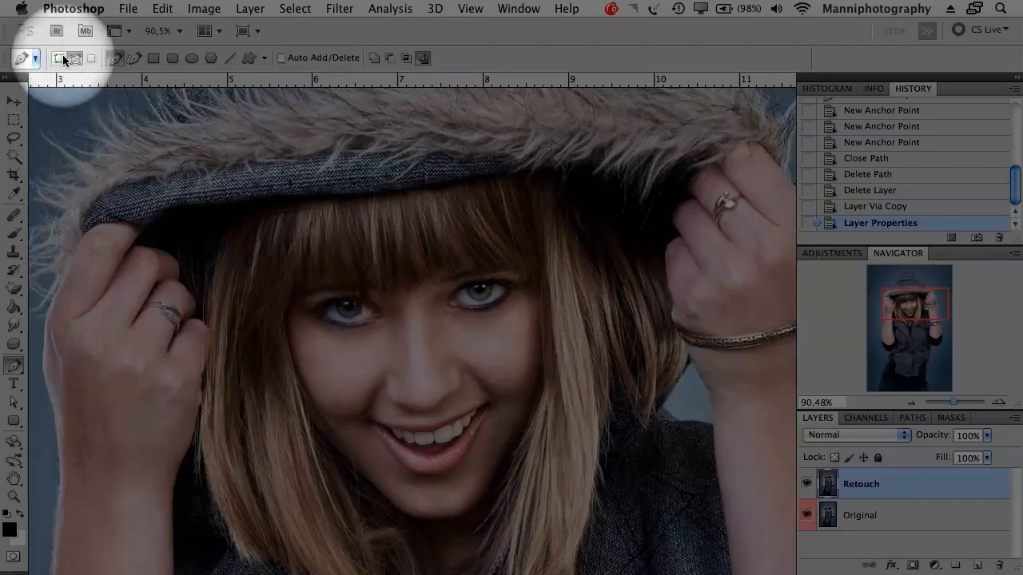
pyautogui.moveTo(75, 58)
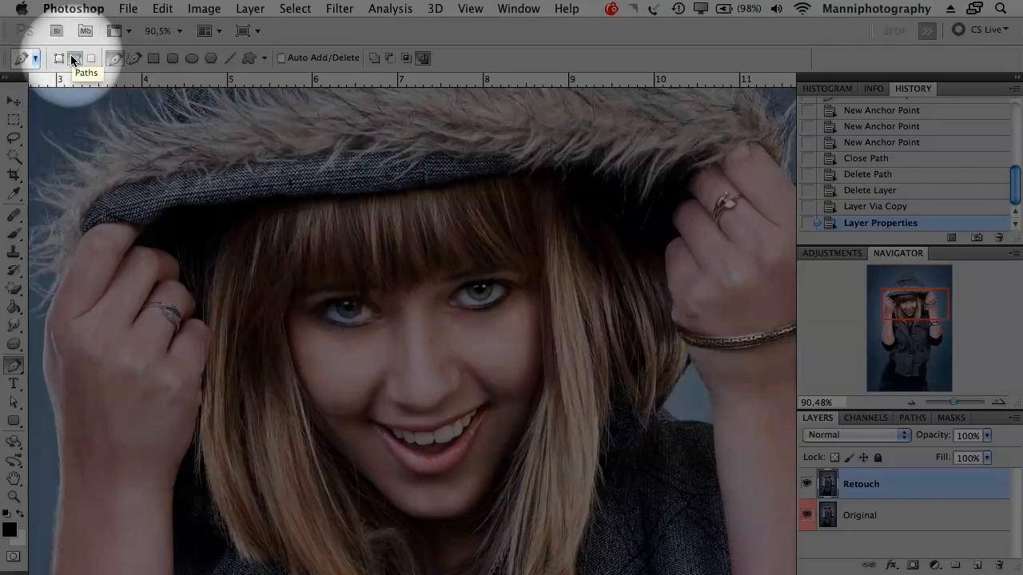
pyautogui.moveTo(134, 59)
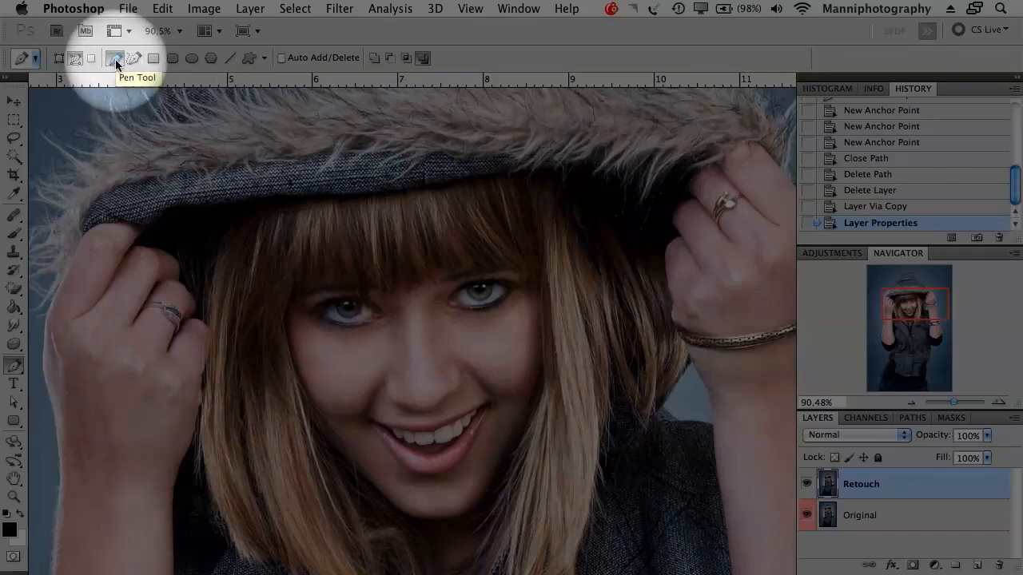
pyautogui.moveTo(232, 60)
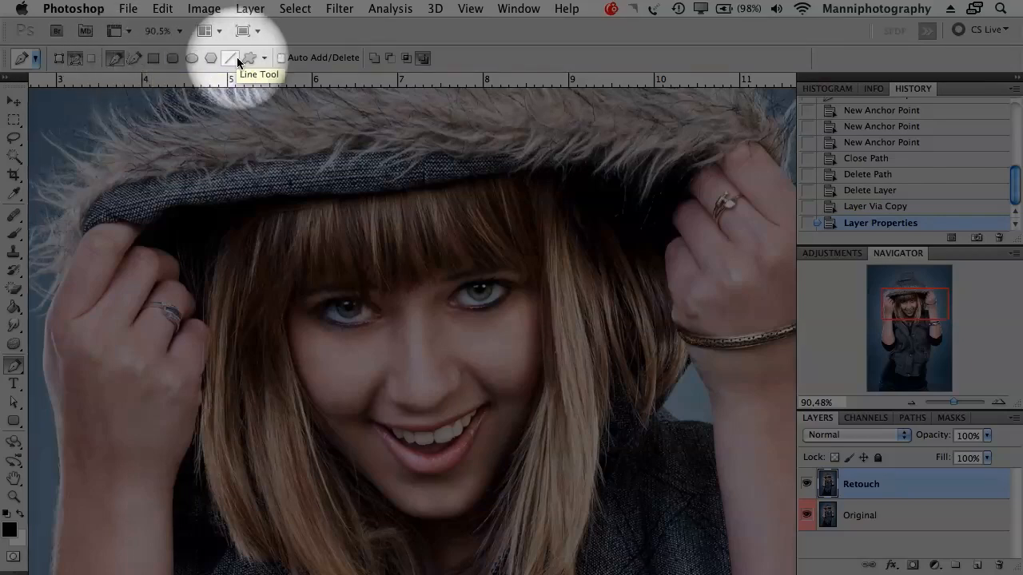
pyautogui.moveTo(319, 88)
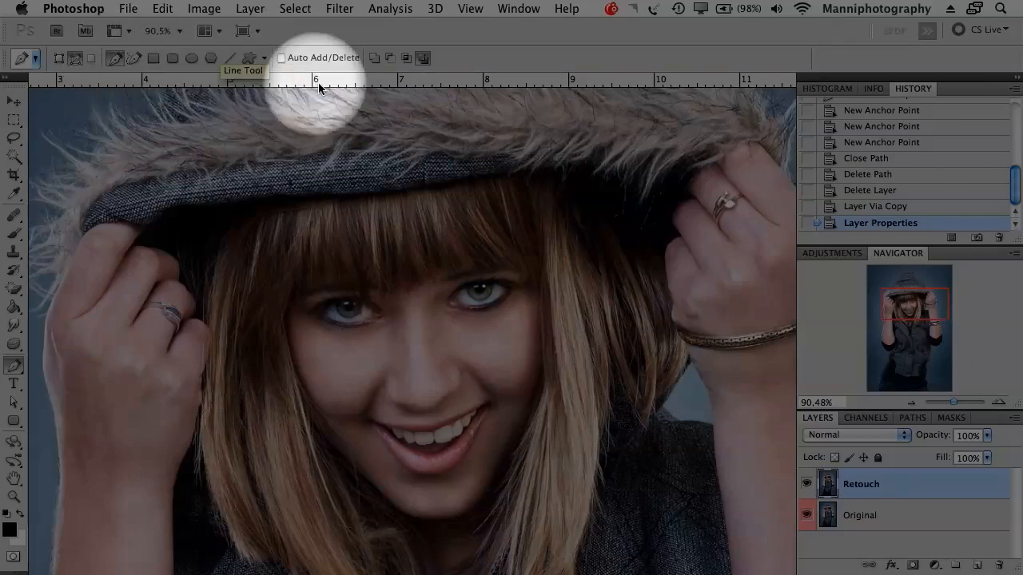
pyautogui.moveTo(292, 52)
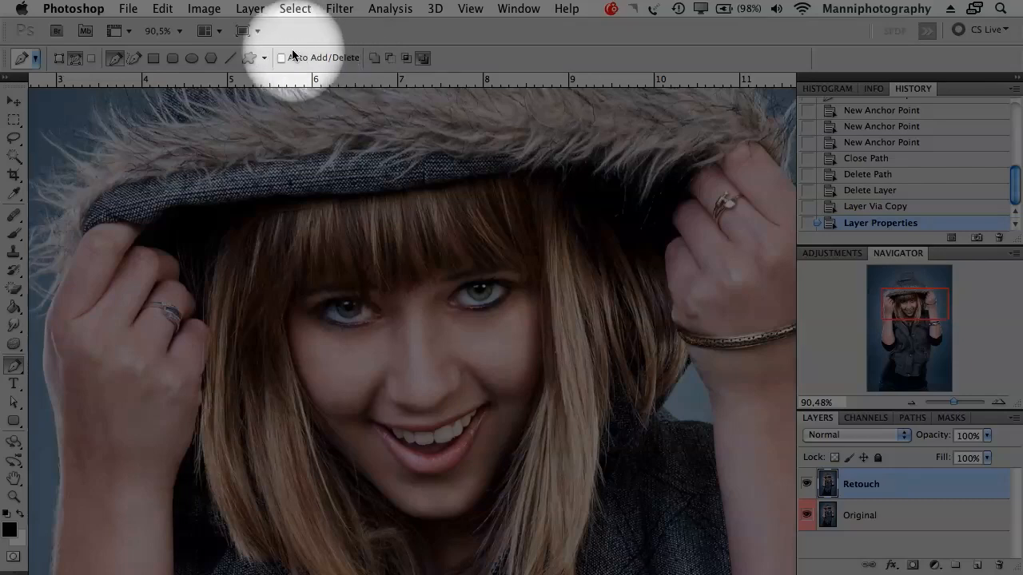
pyautogui.moveTo(388, 84)
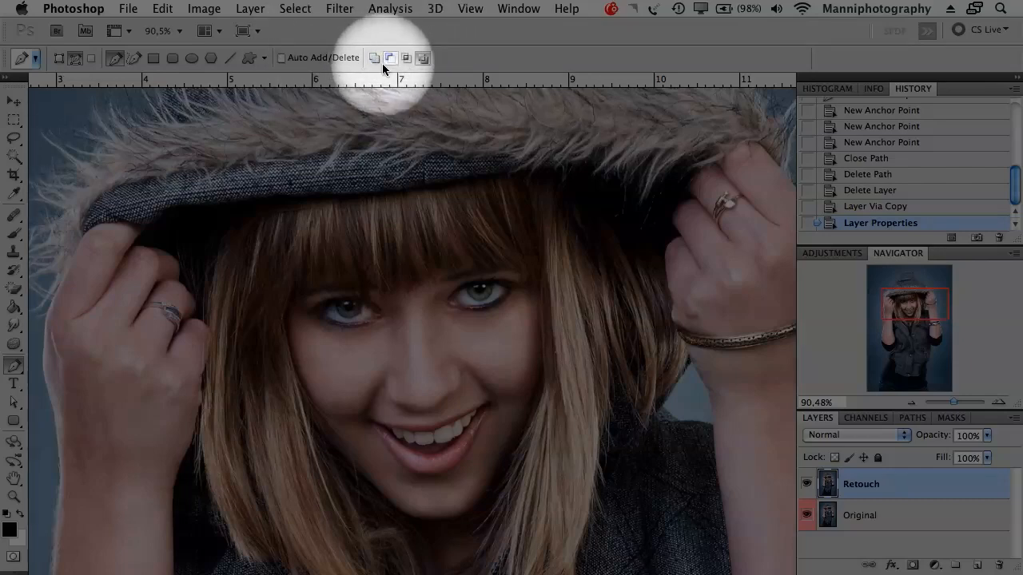
pyautogui.moveTo(374, 57)
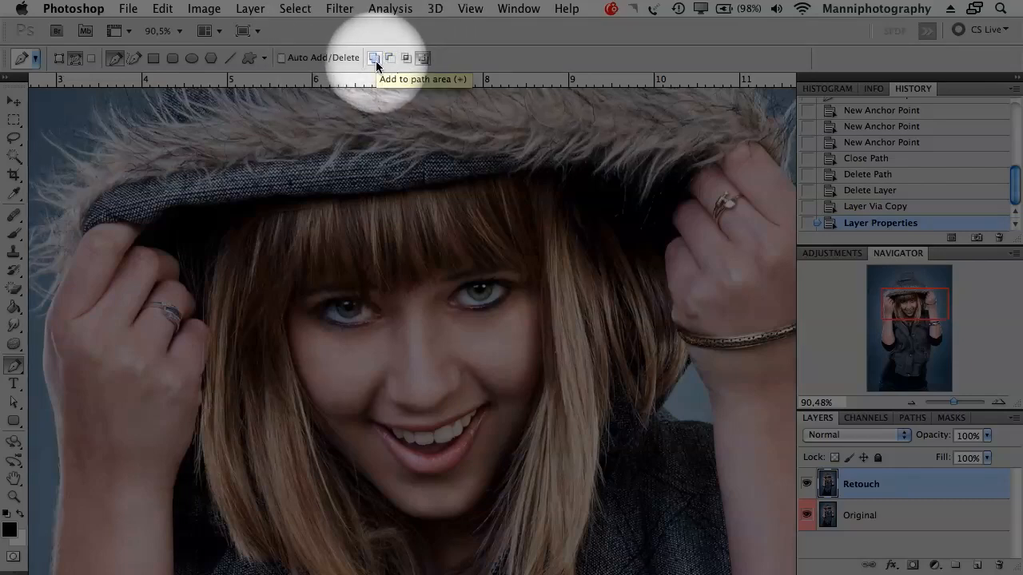
pyautogui.moveTo(390, 58)
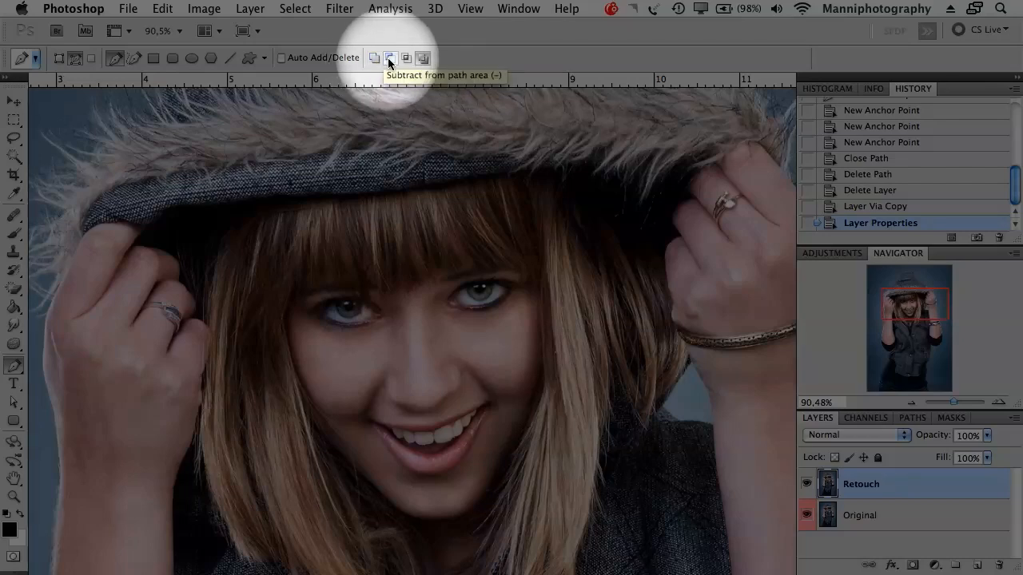
pyautogui.moveTo(422, 57)
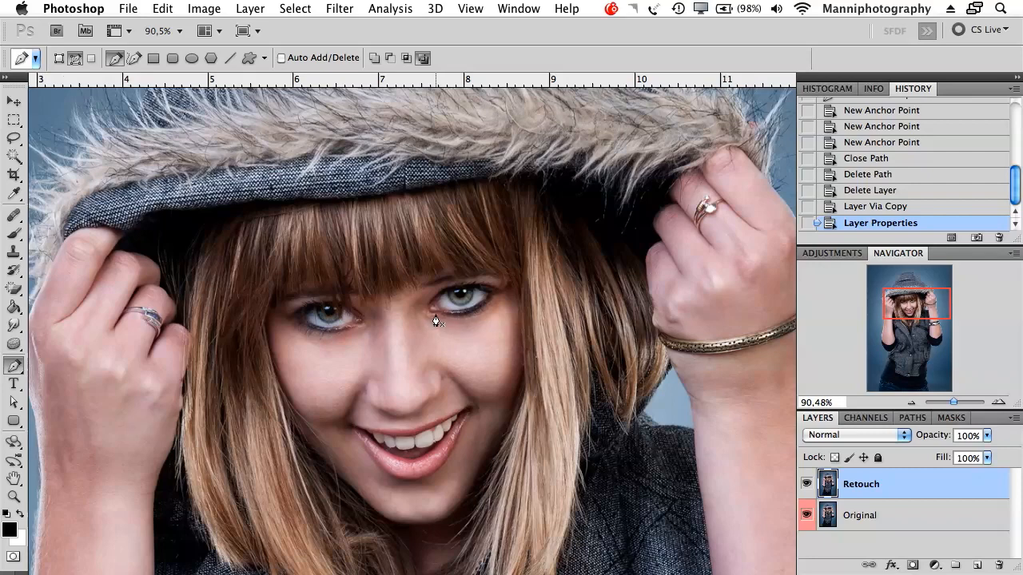
pyautogui.moveTo(432, 324)
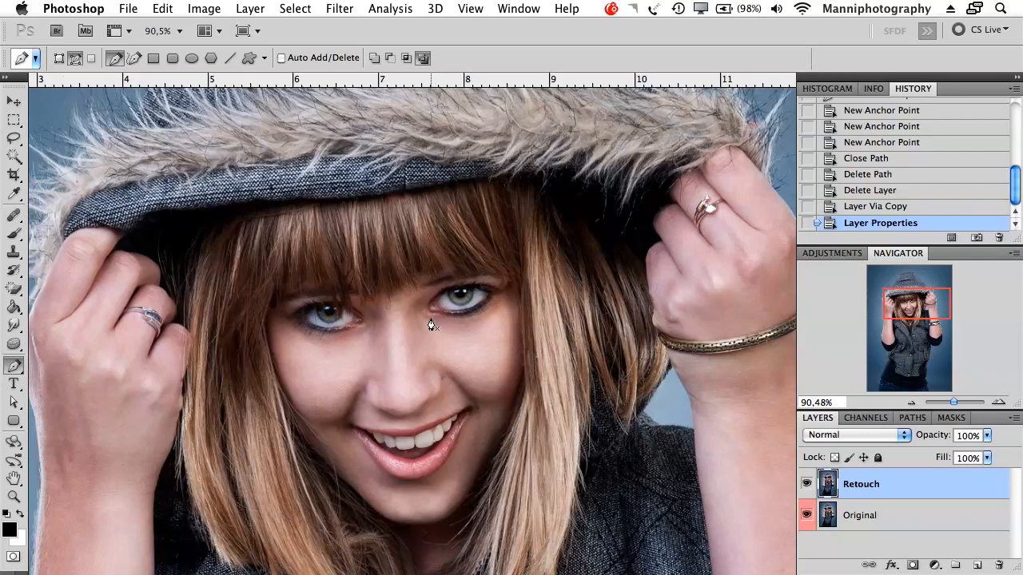
pyautogui.moveTo(432, 320)
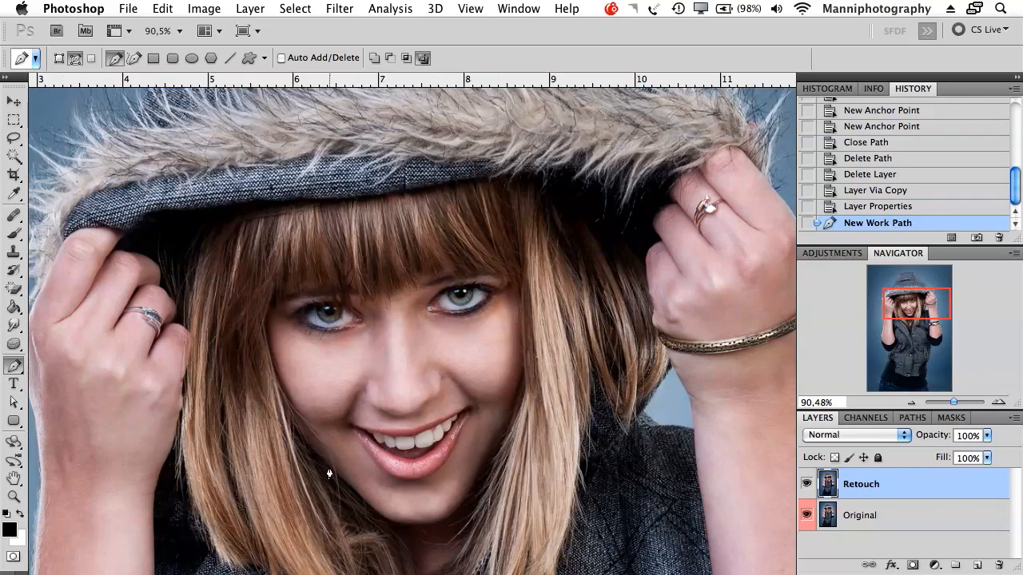
pyautogui.moveTo(494, 376)
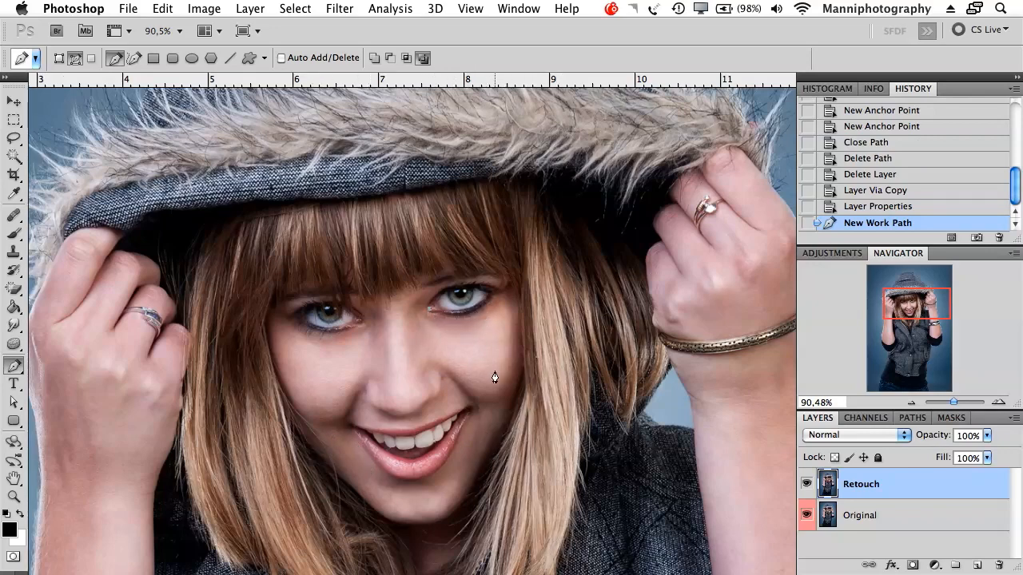
pyautogui.moveTo(487, 370)
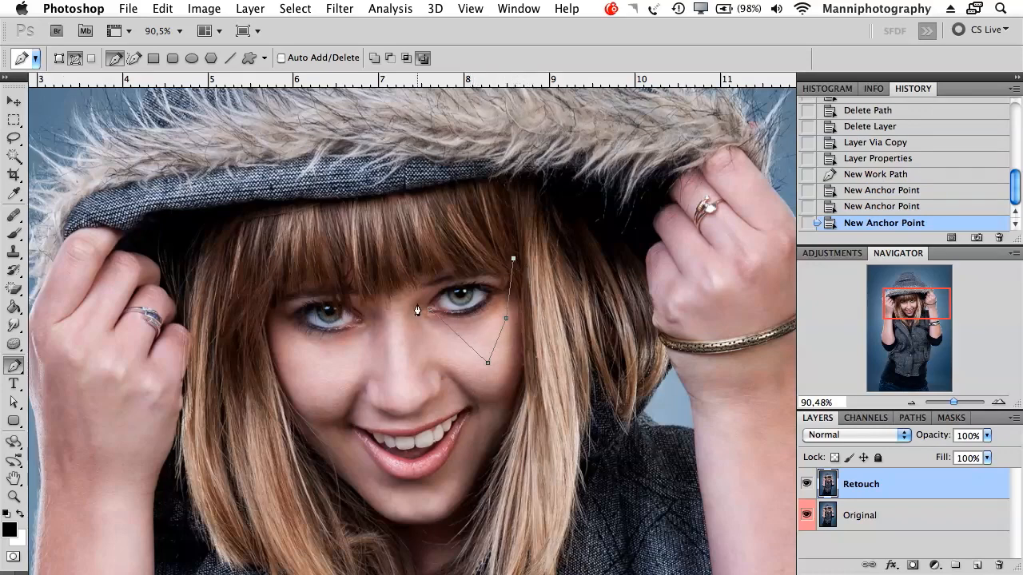
pyautogui.moveTo(466, 293)
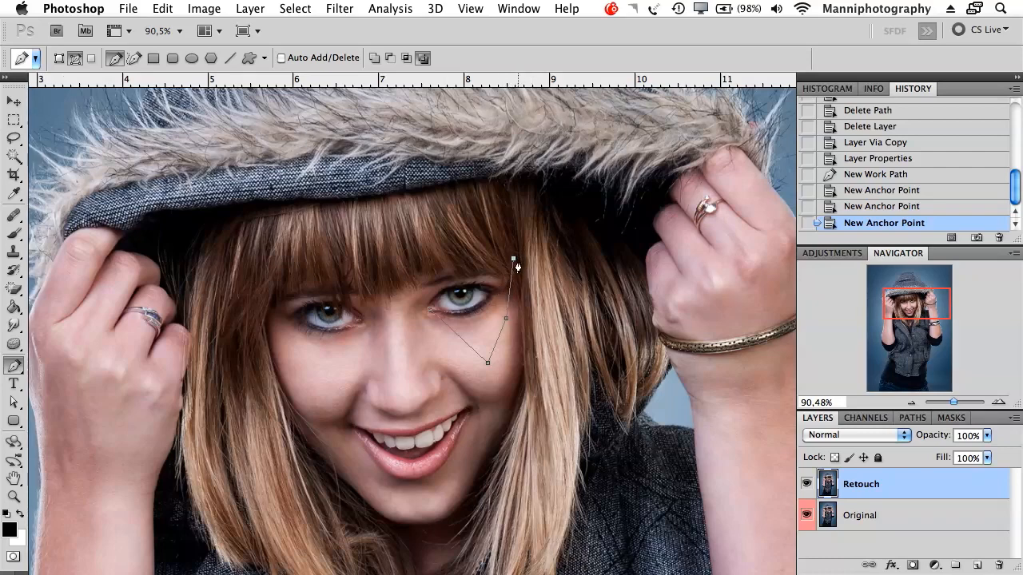
pyautogui.press('backspace')
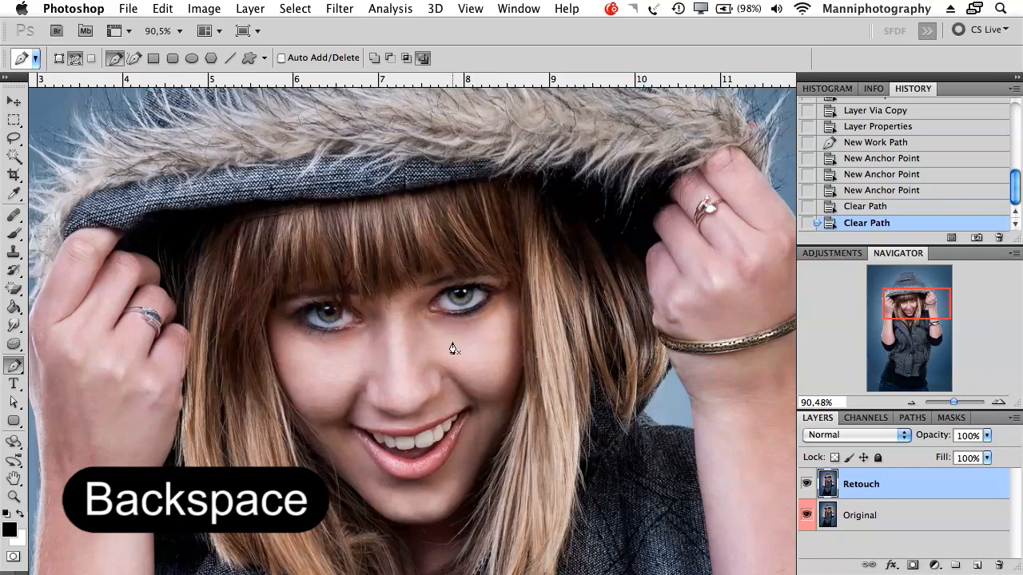
pyautogui.press('backspace')
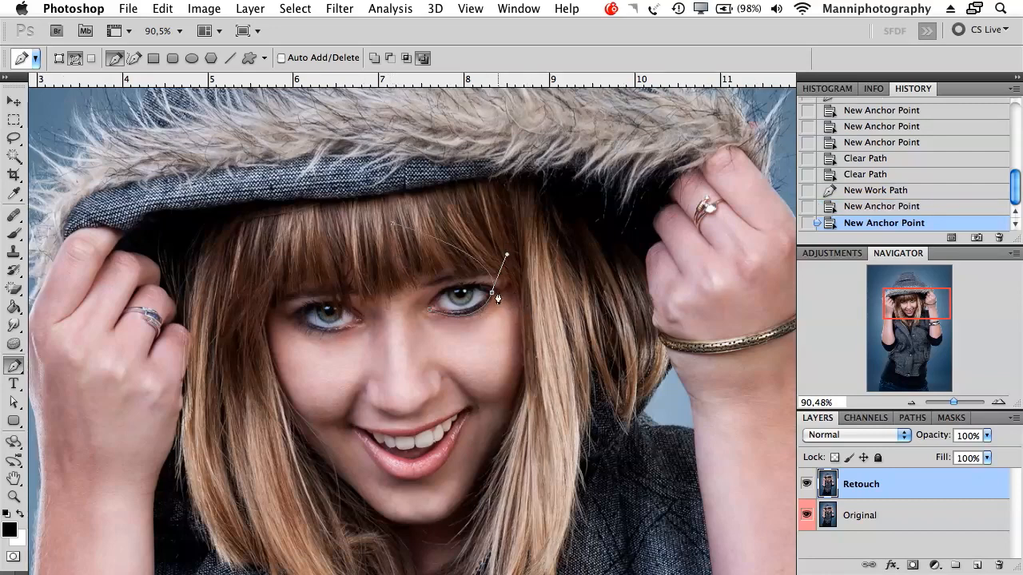
pyautogui.moveTo(406, 233)
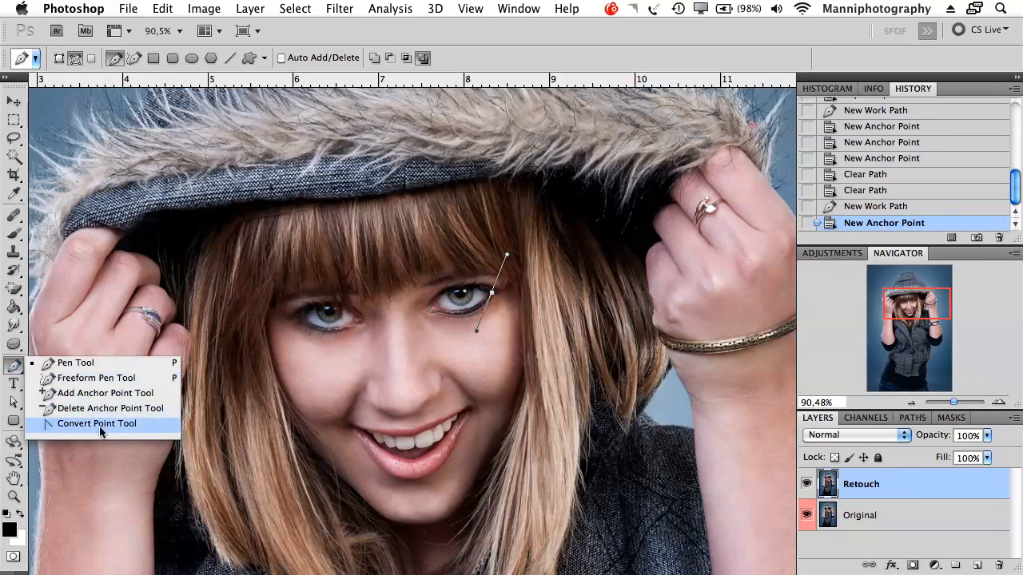
# Step: Convert eye-path anchors to corners, then close the path at the eye's inner corner
pyautogui.click(96, 424)
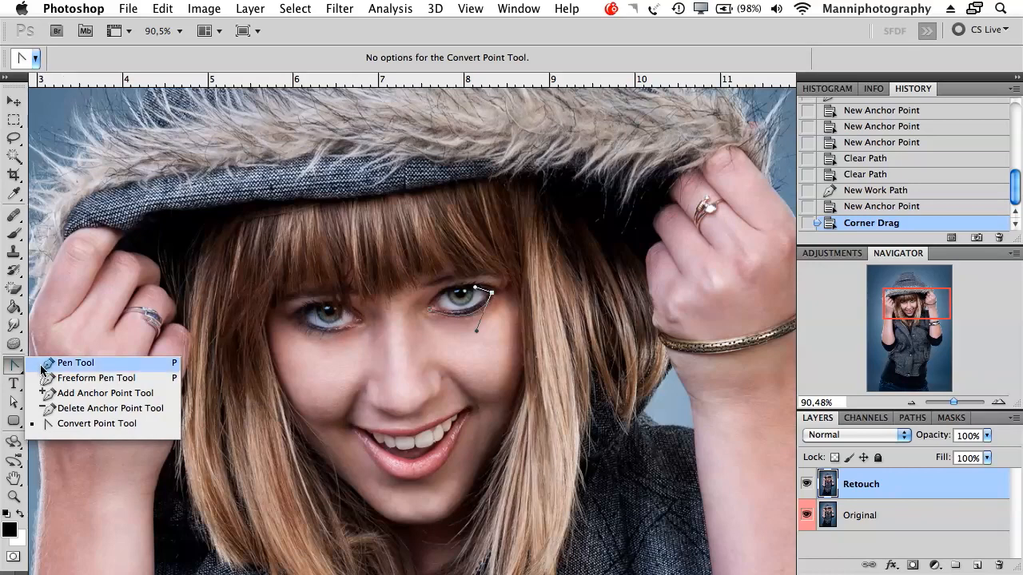
pyautogui.click(75, 363)
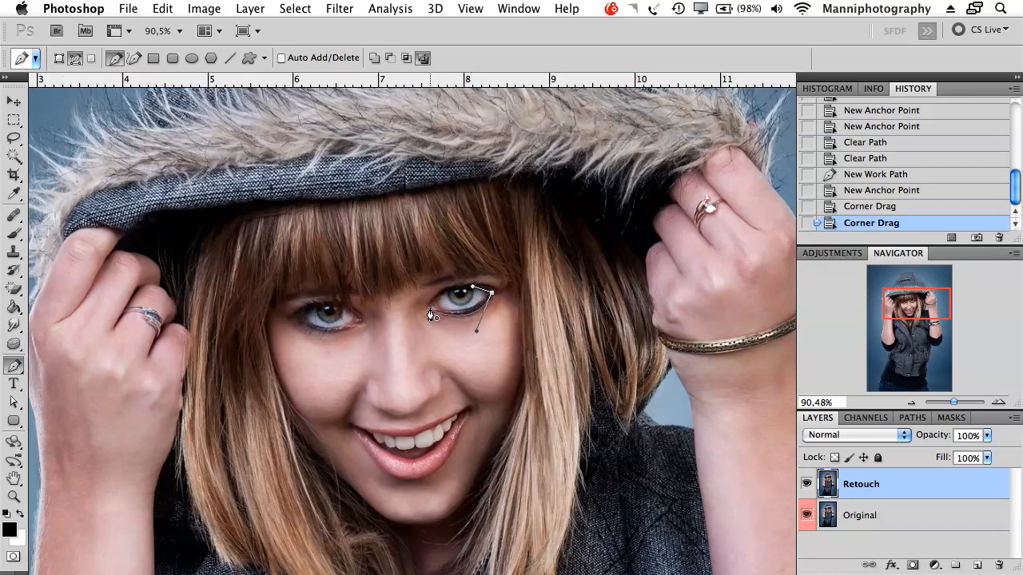
pyautogui.moveTo(430, 317)
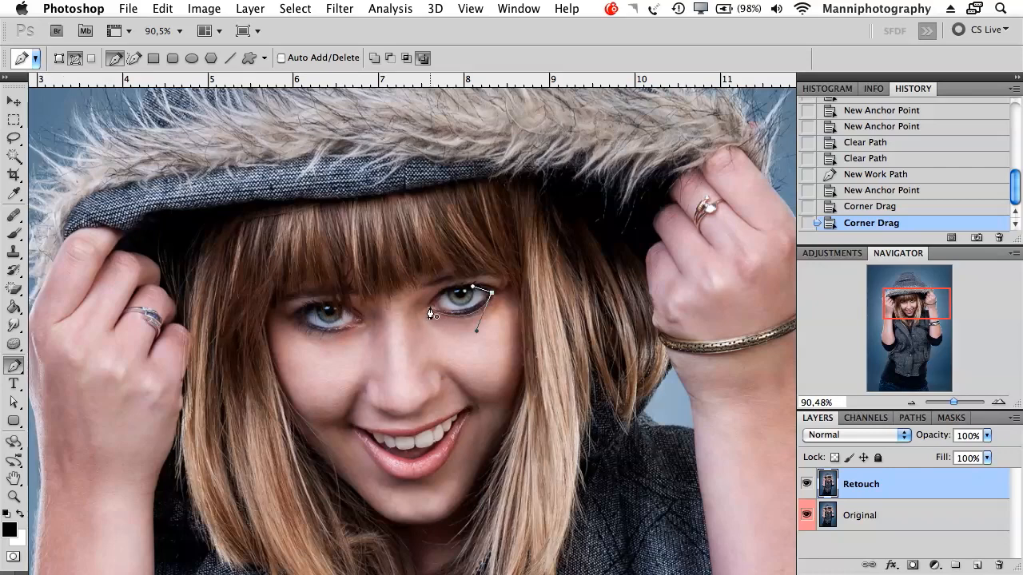
pyautogui.moveTo(431, 311); pyautogui.dragTo(431, 272)
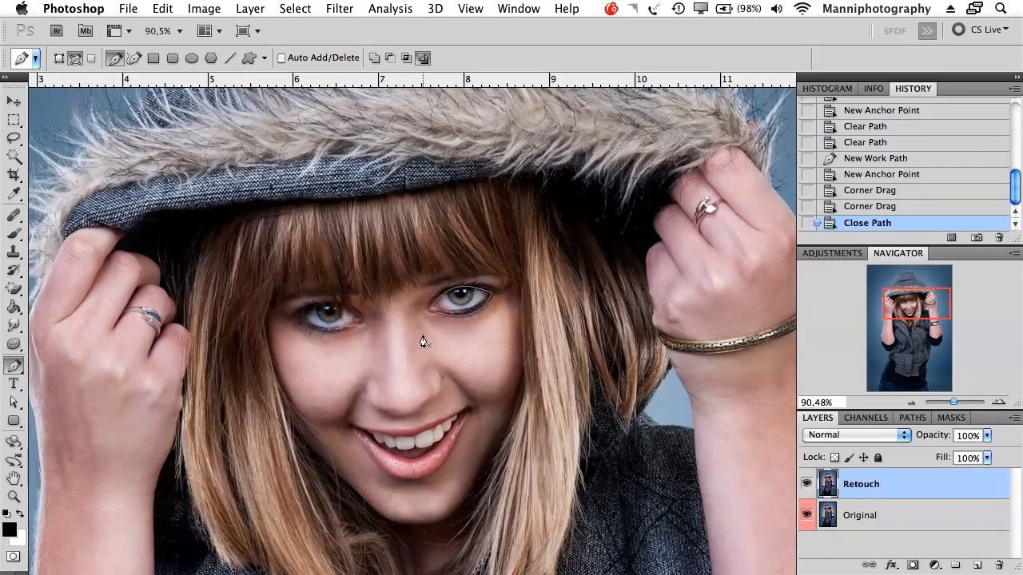
pyautogui.moveTo(480, 274)
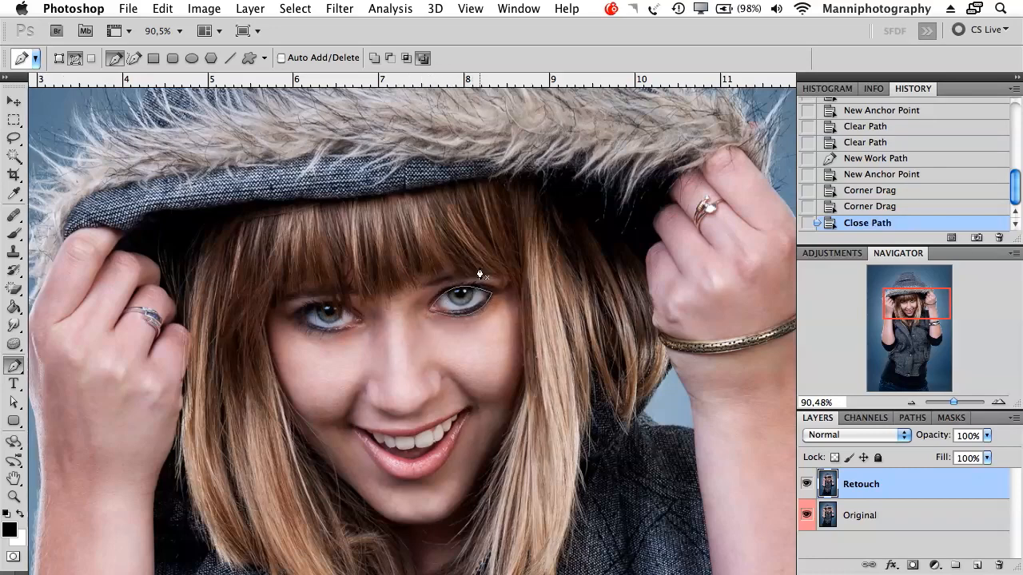
pyautogui.moveTo(490, 301)
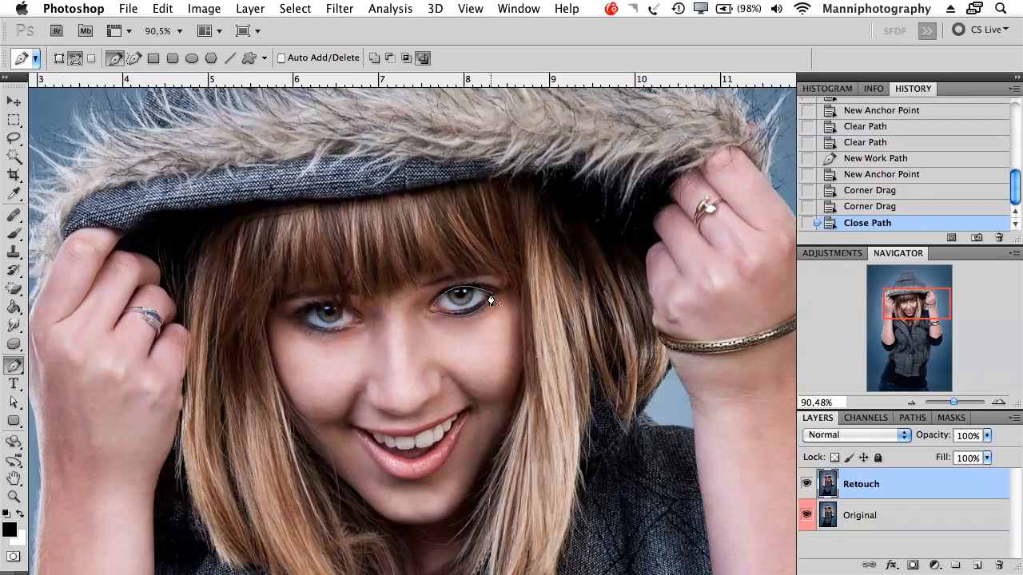
pyautogui.moveTo(550, 377)
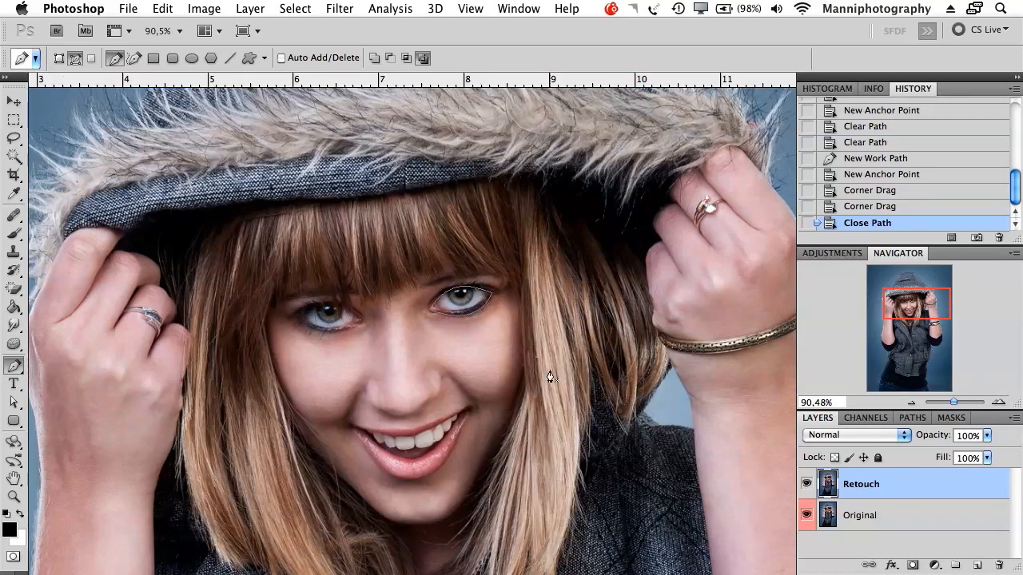
# Step: Make a selection from the eye path with Feather Radius 0 and Anti-aliased off
pyautogui.rightClick(550, 377)
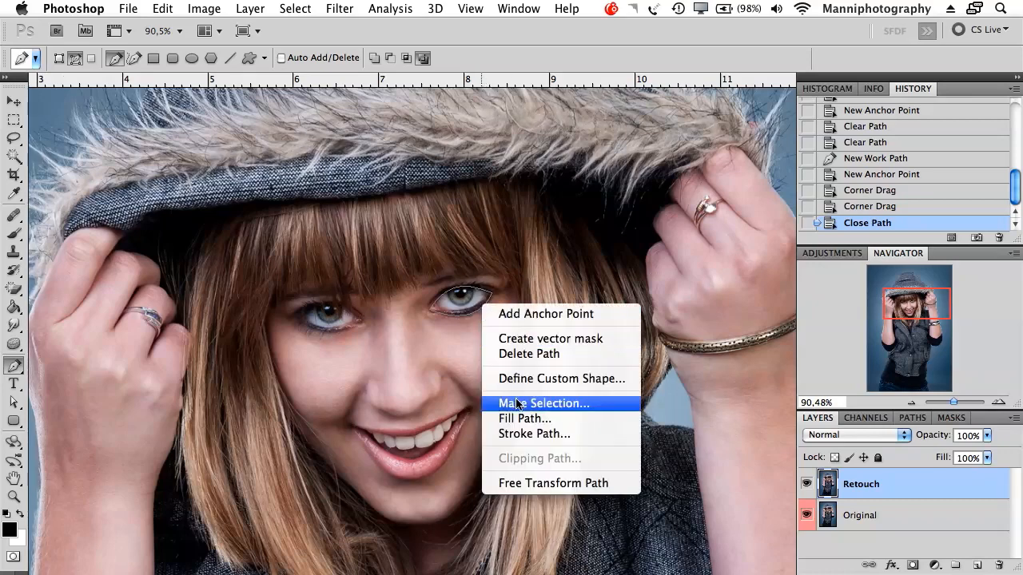
pyautogui.click(543, 403)
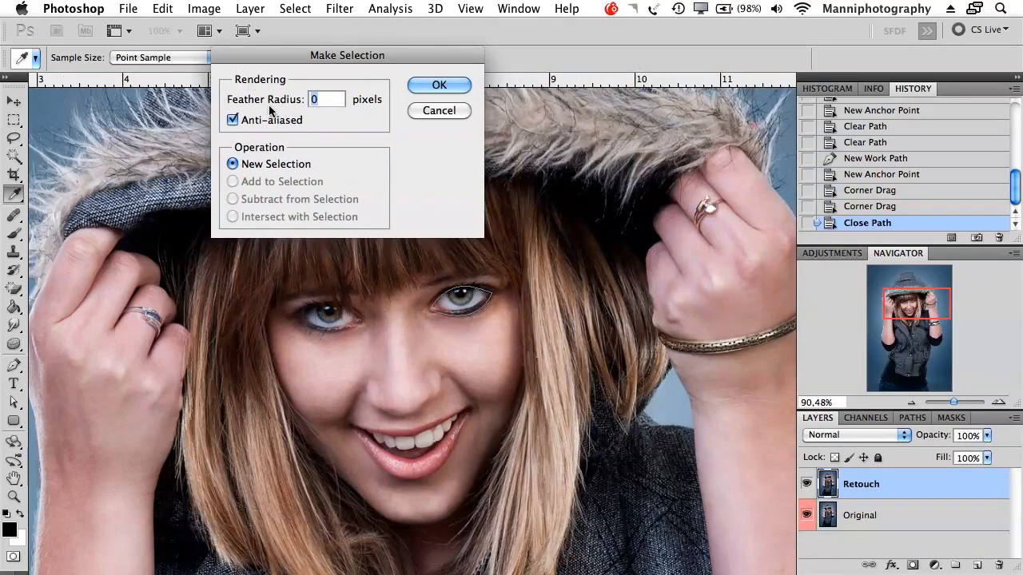
pyautogui.click(232, 120)
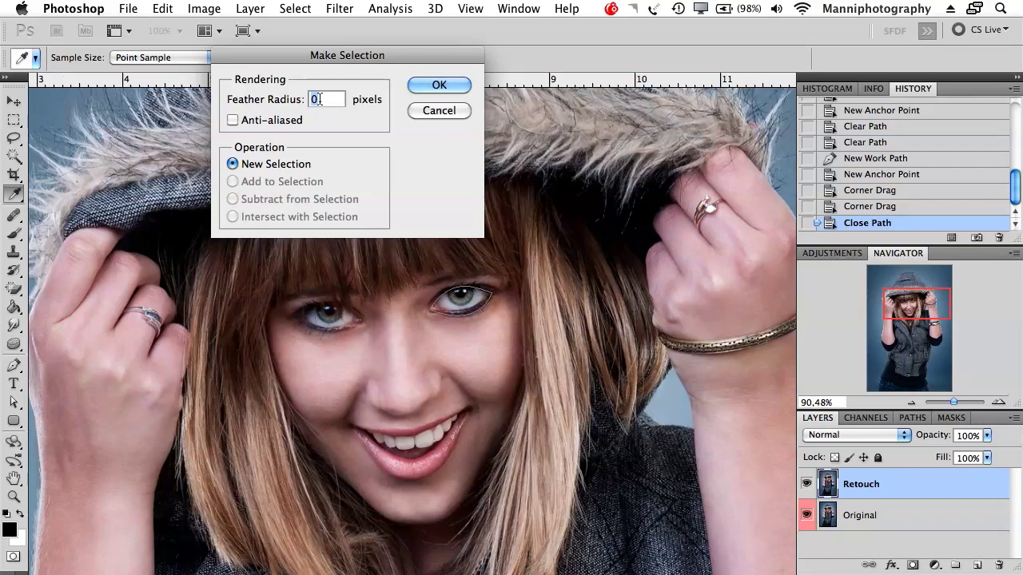
pyautogui.click(438, 85)
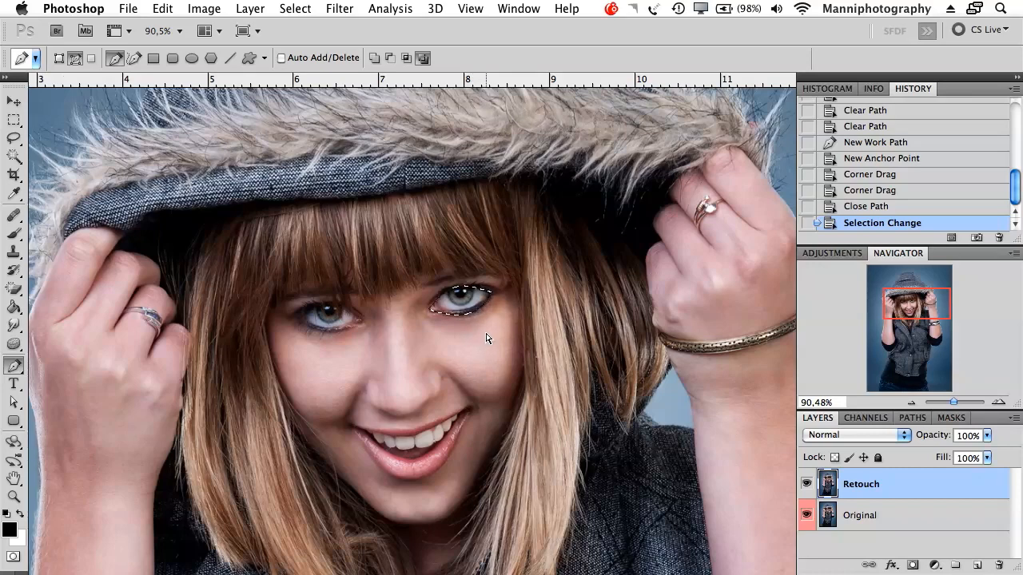
# Step: Paste the eye onto Layer 1, then revert History to the Close Path state
pyautogui.press('cmd+v')
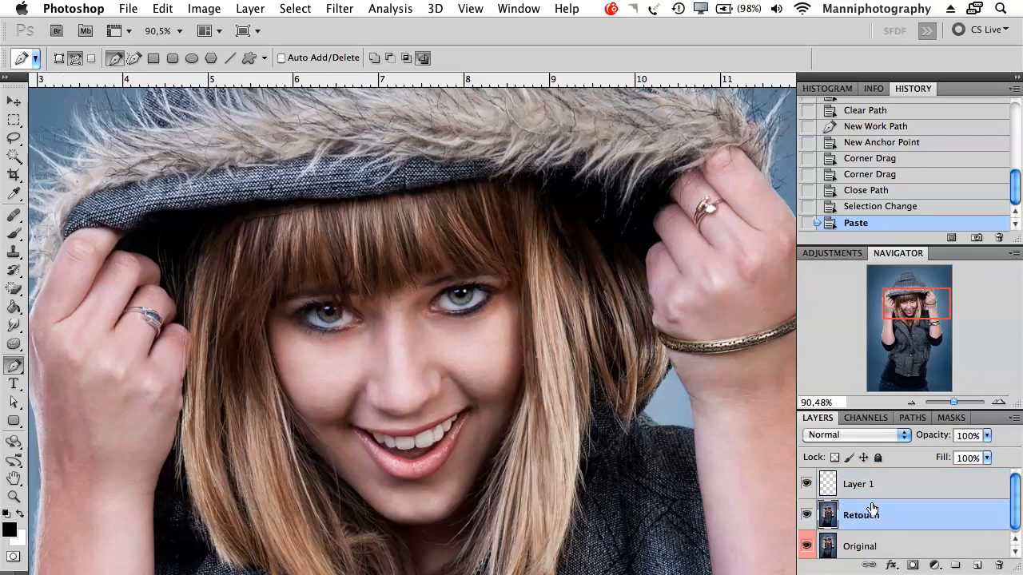
pyautogui.click(858, 484)
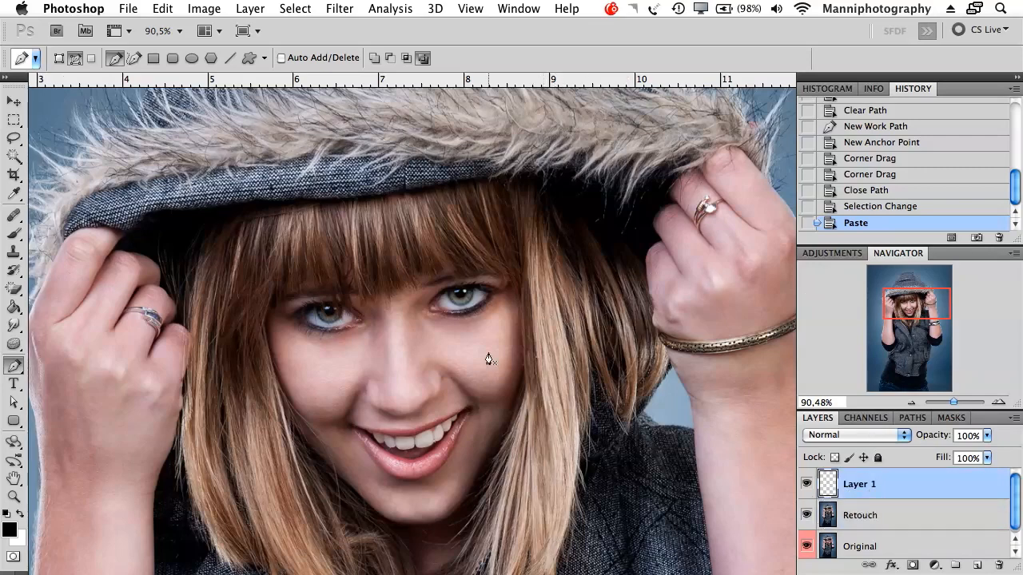
pyautogui.click(879, 207)
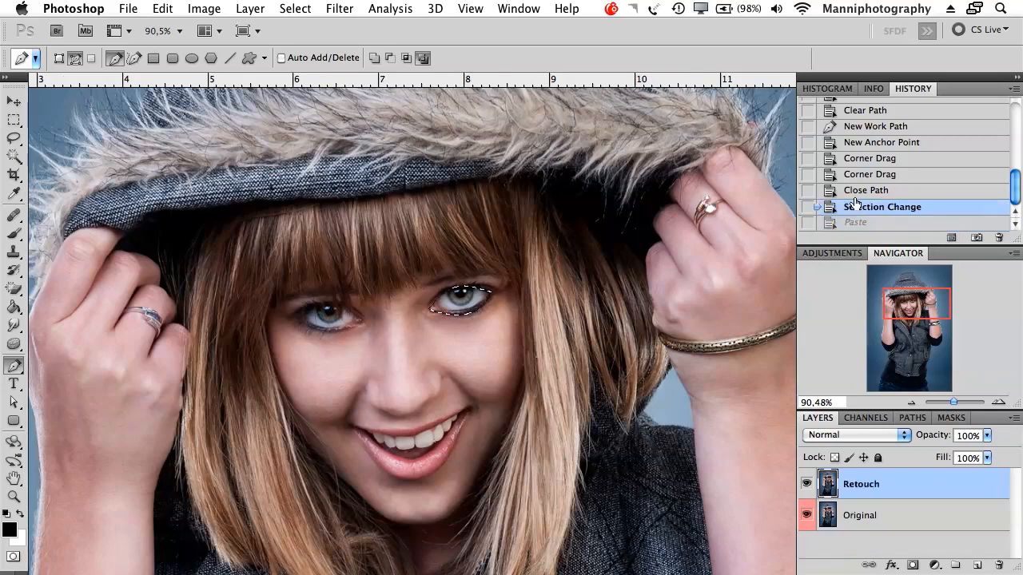
pyautogui.click(867, 190)
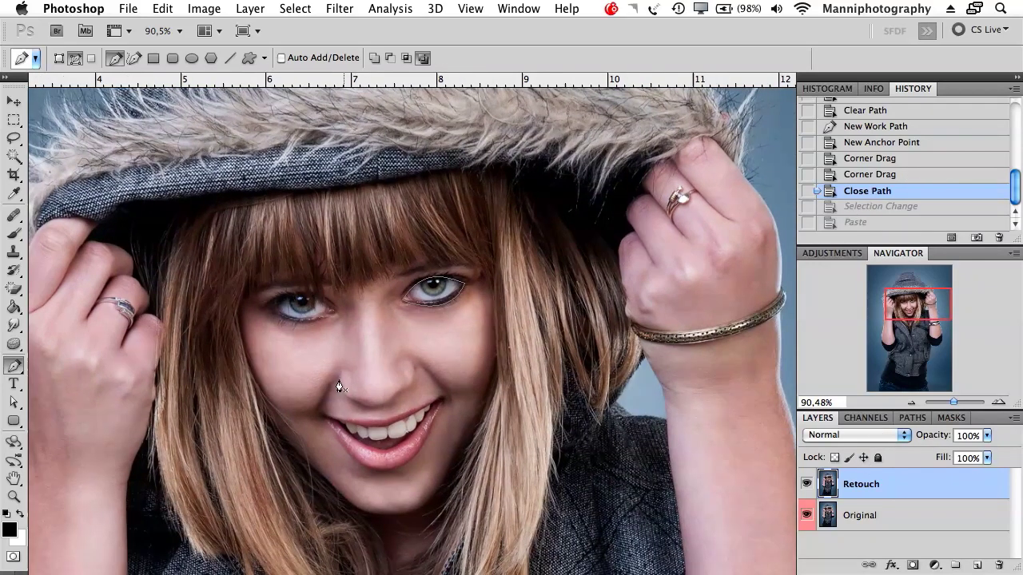
# Step: With the Direct Selection Tool, drag an eye-path anchor point and bend a segment
pyautogui.click(14, 365)
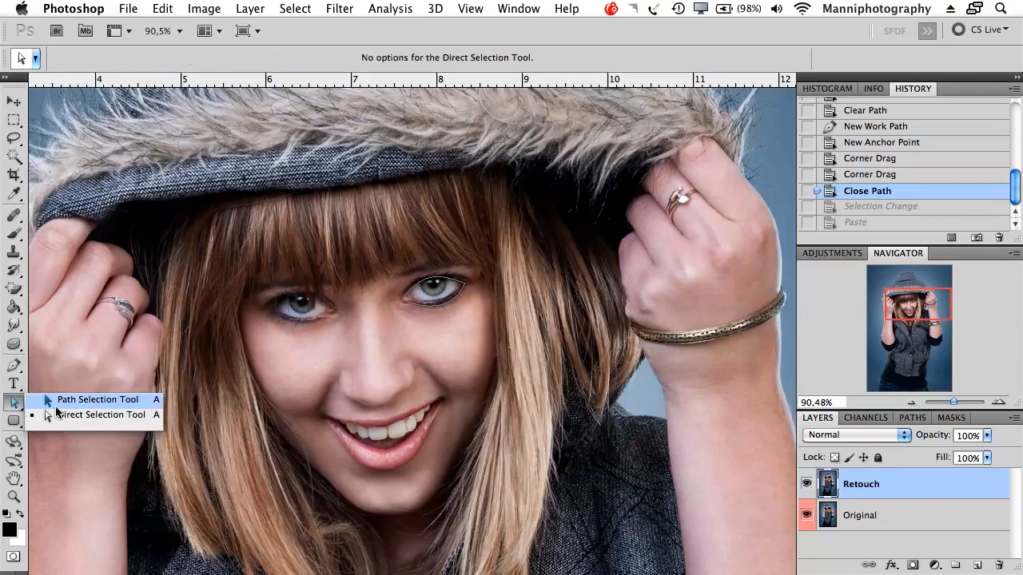
pyautogui.click(99, 414)
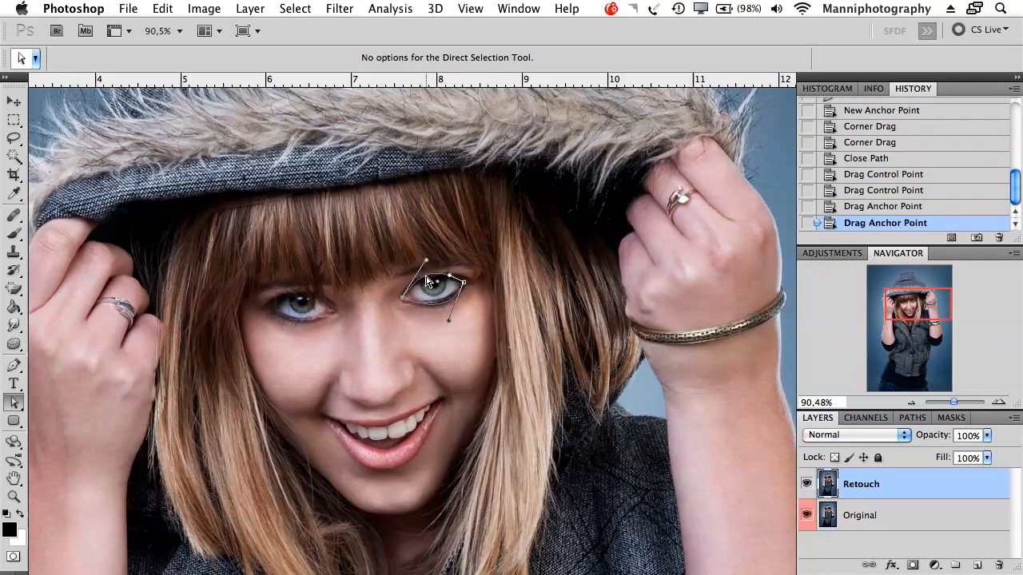
pyautogui.moveTo(426, 279); pyautogui.dragTo(403, 298)
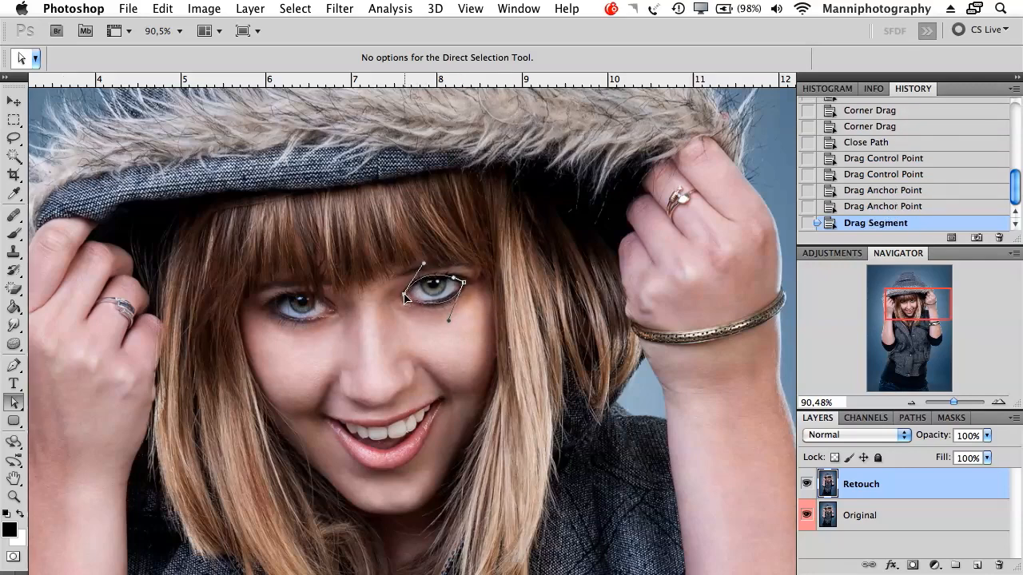
pyautogui.moveTo(459, 283); pyautogui.dragTo(456, 279)
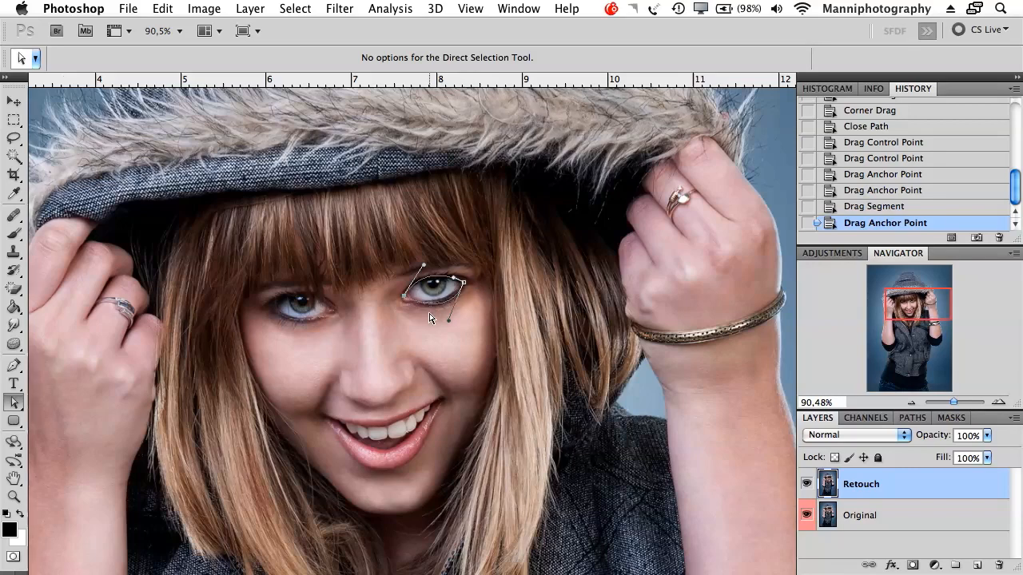
pyautogui.moveTo(23, 407)
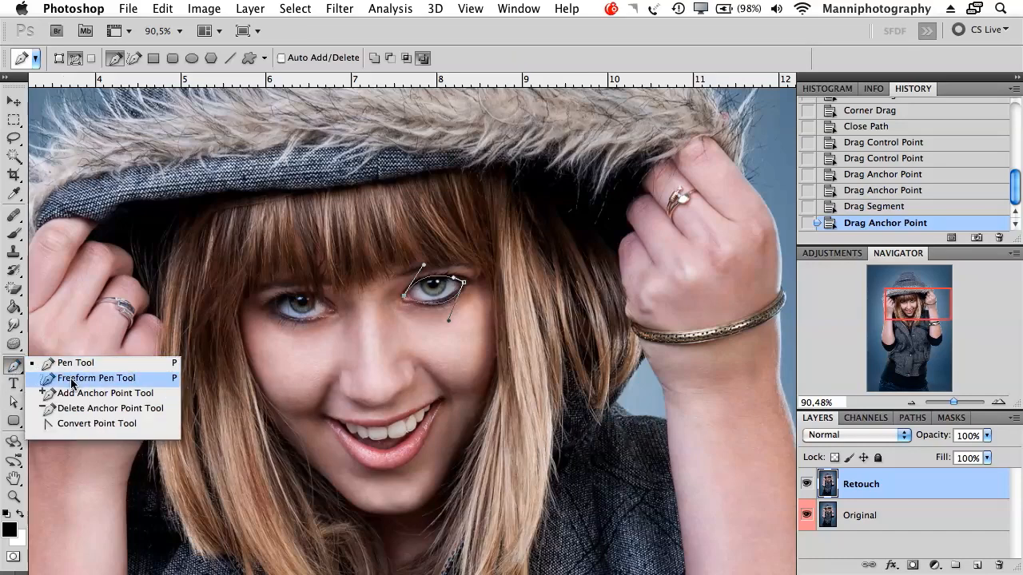
# Step: Trace freehand paths around the eye, hair and ring, then move the hair-strand path's points
pyautogui.click(95, 378)
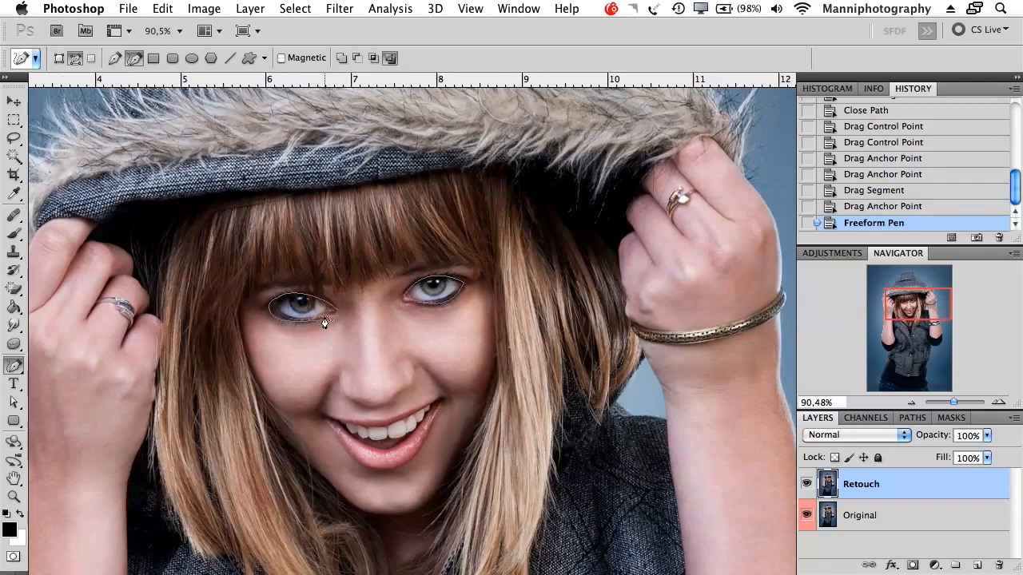
pyautogui.moveTo(272, 339)
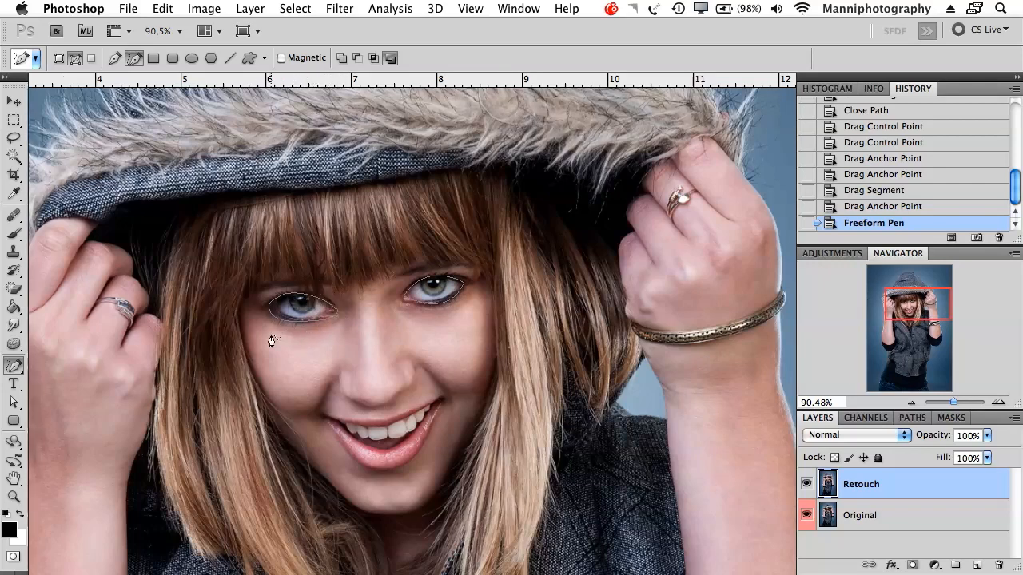
pyautogui.moveTo(370, 209)
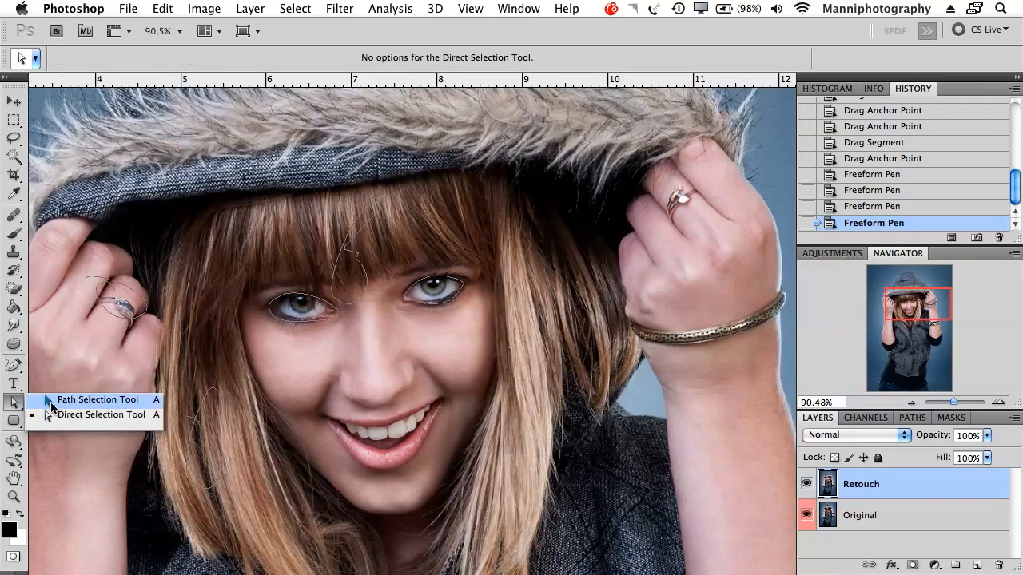
pyautogui.click(97, 400)
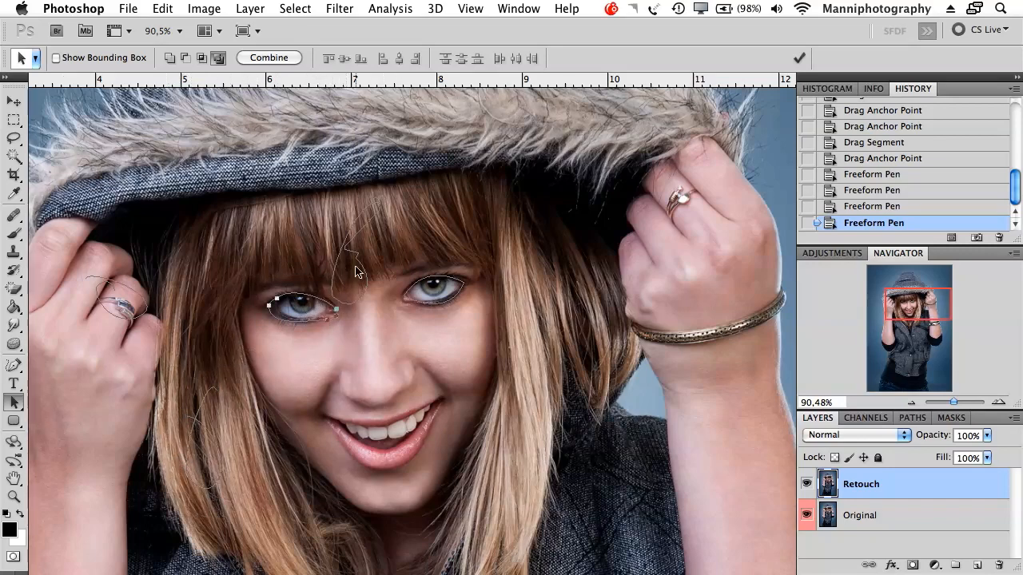
pyautogui.moveTo(364, 339)
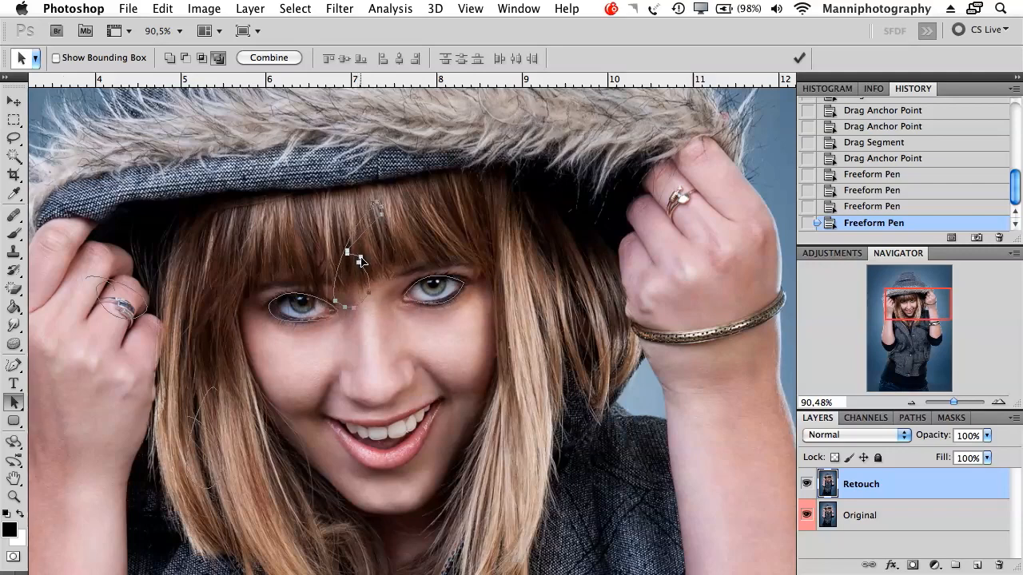
pyautogui.moveTo(364, 256); pyautogui.dragTo(351, 252)
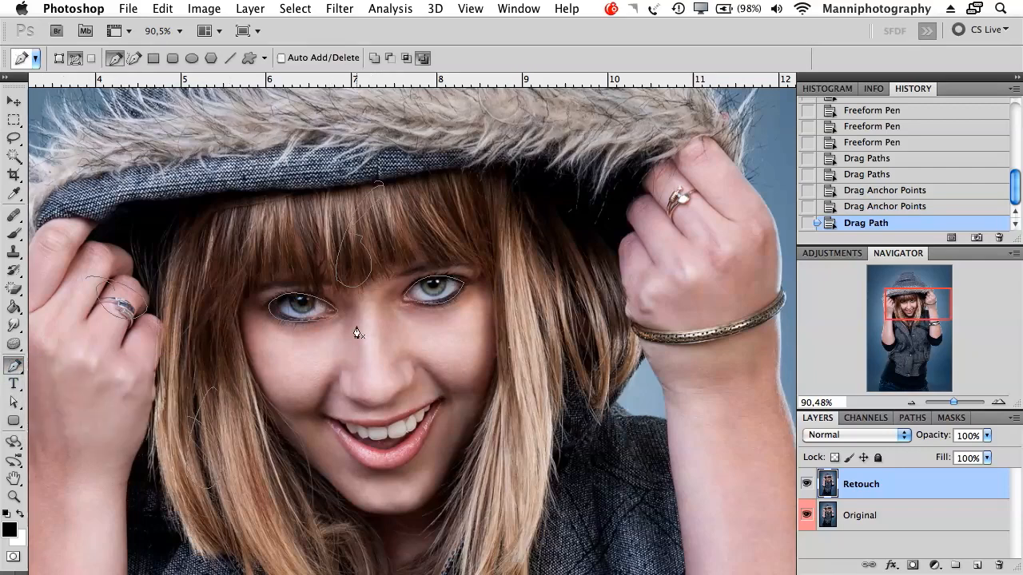
# Step: Start a mouth path, add an anchor point and curve it around the lips
pyautogui.click(468, 392)
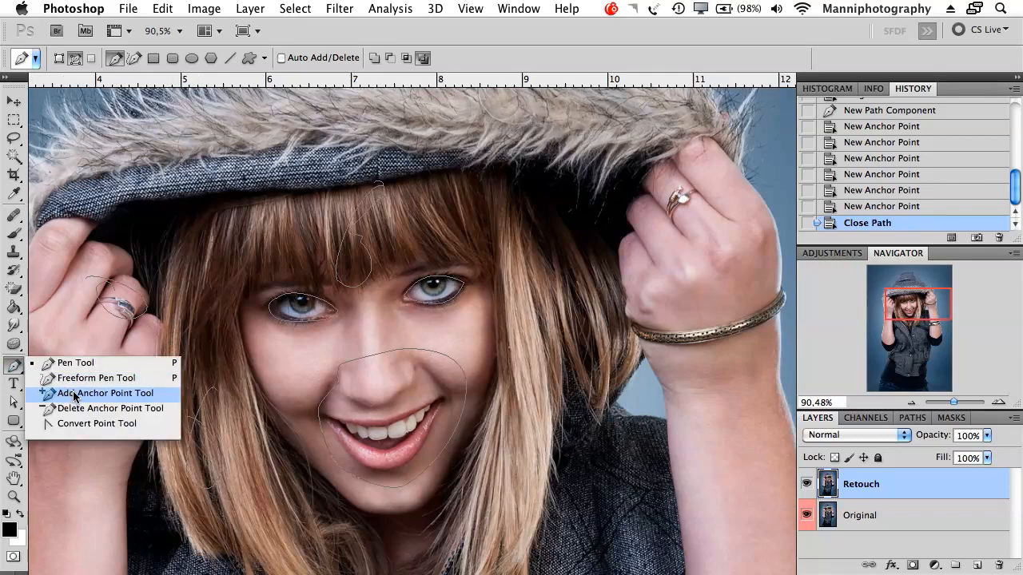
pyautogui.click(104, 392)
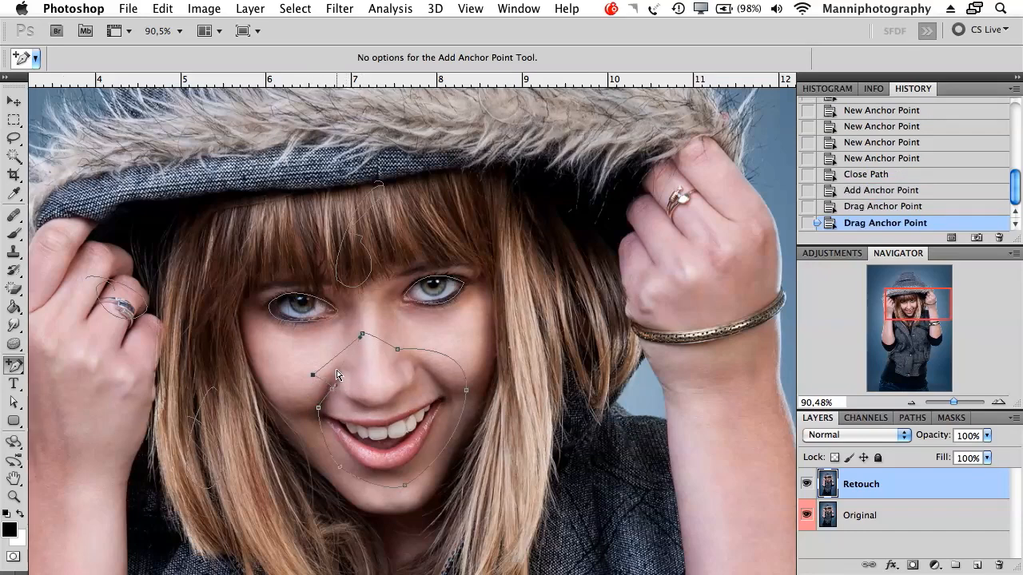
pyautogui.click(314, 375)
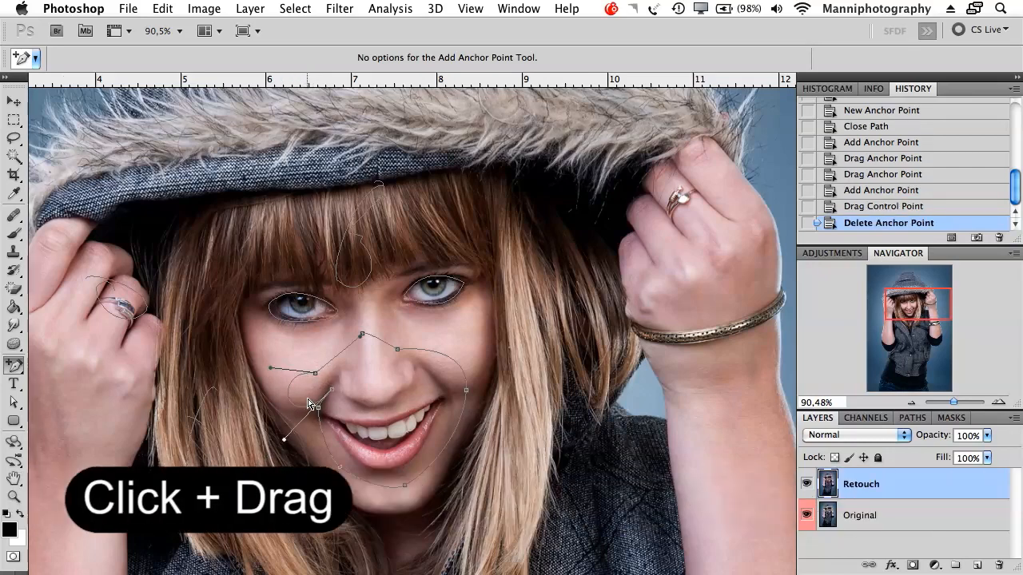
pyautogui.moveTo(310, 403); pyautogui.dragTo(302, 441)
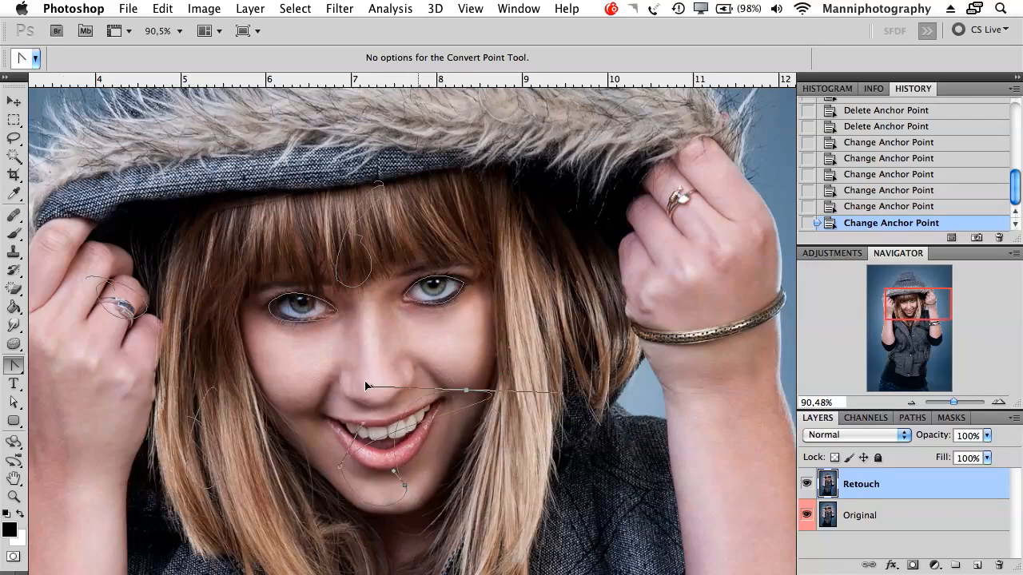
# Step: Drag a mouth-path anchor with the Convert Point Tool into a smooth curve
pyautogui.moveTo(465, 391); pyautogui.dragTo(448, 345)
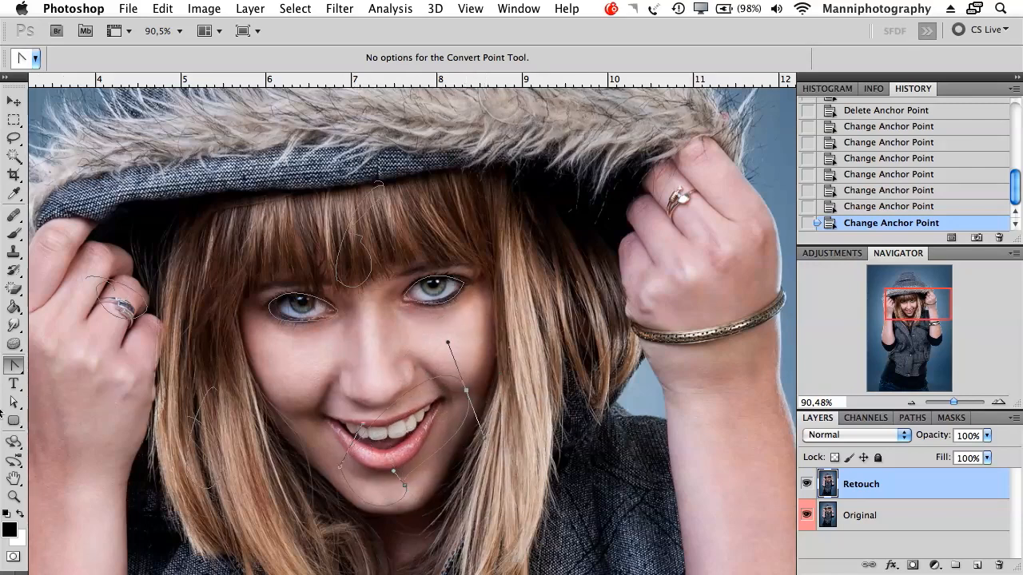